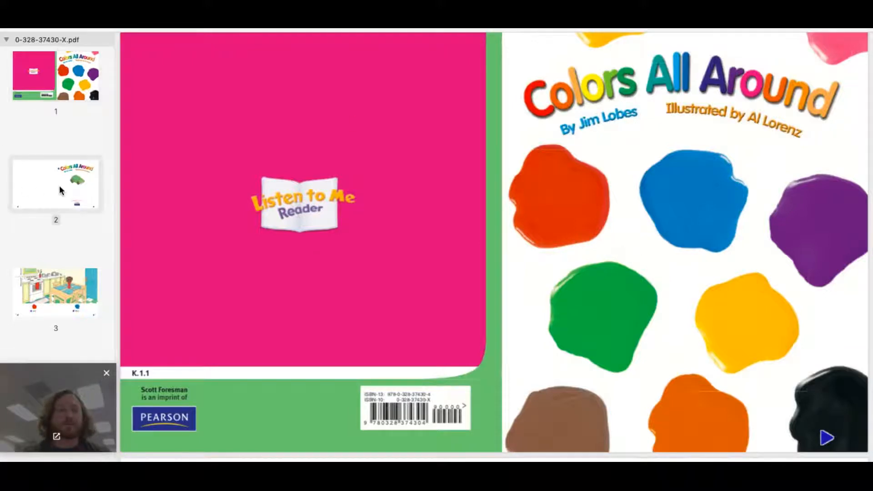
Turn to page 2, the title page with the green car illustration.
click(826, 437)
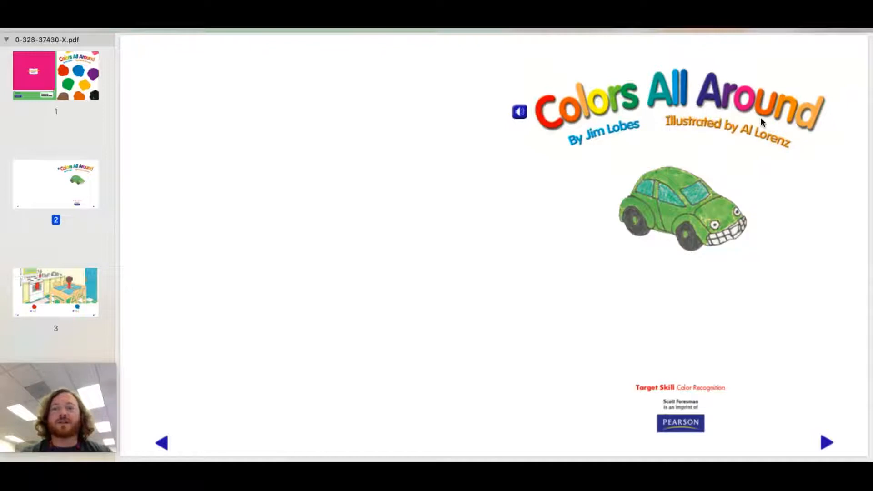
mouse_move(595, 130)
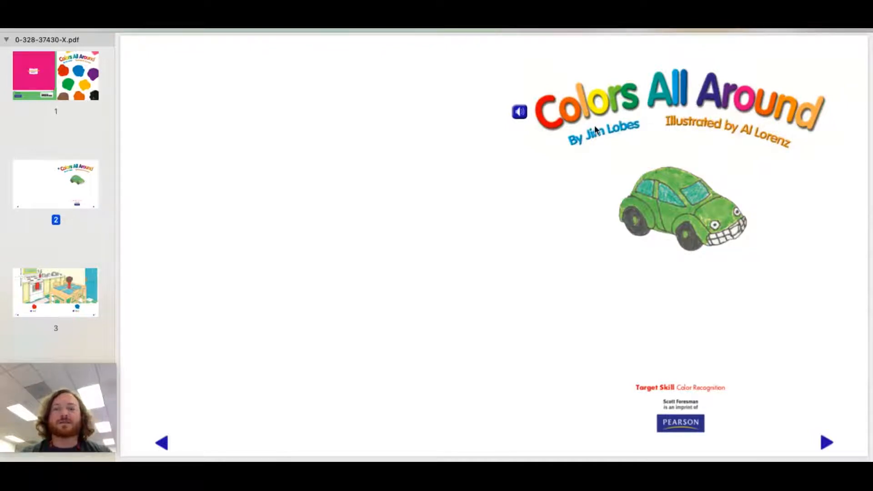
mouse_move(734, 123)
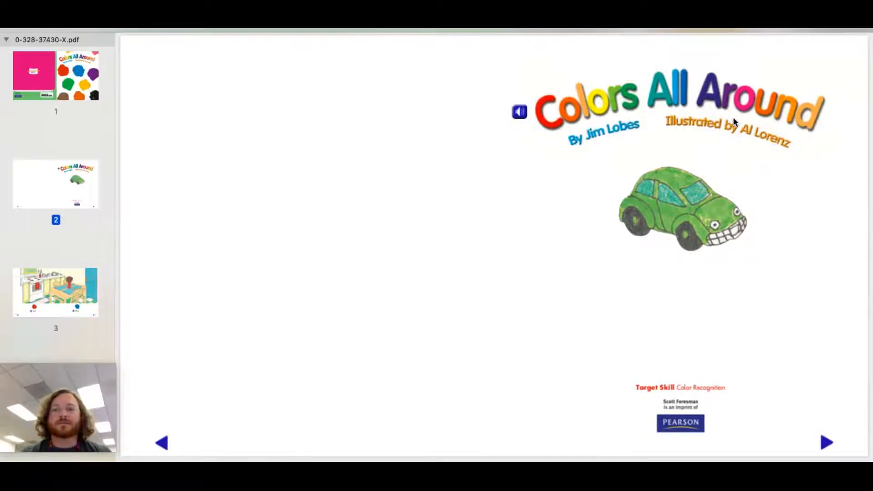
mouse_move(632, 137)
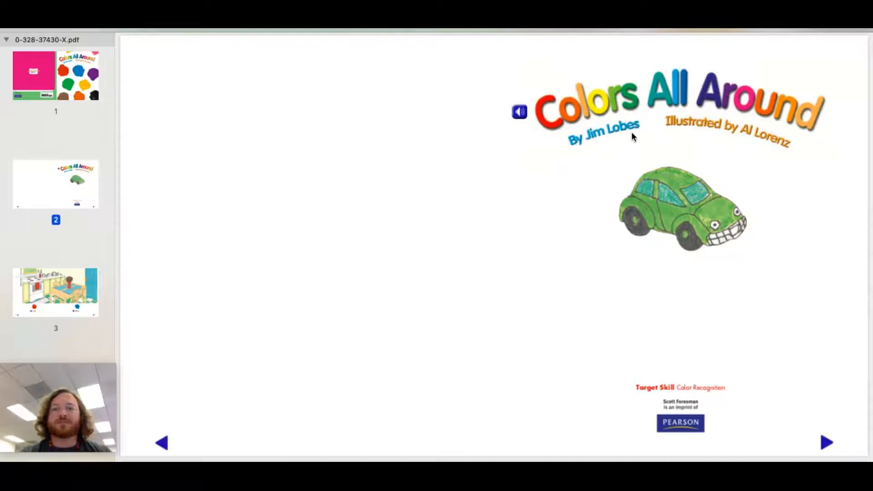
mouse_move(573, 154)
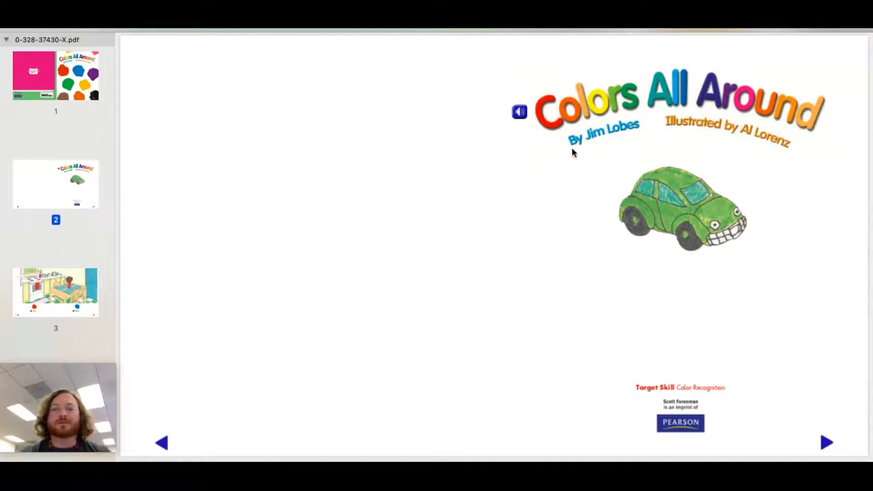
mouse_move(700, 132)
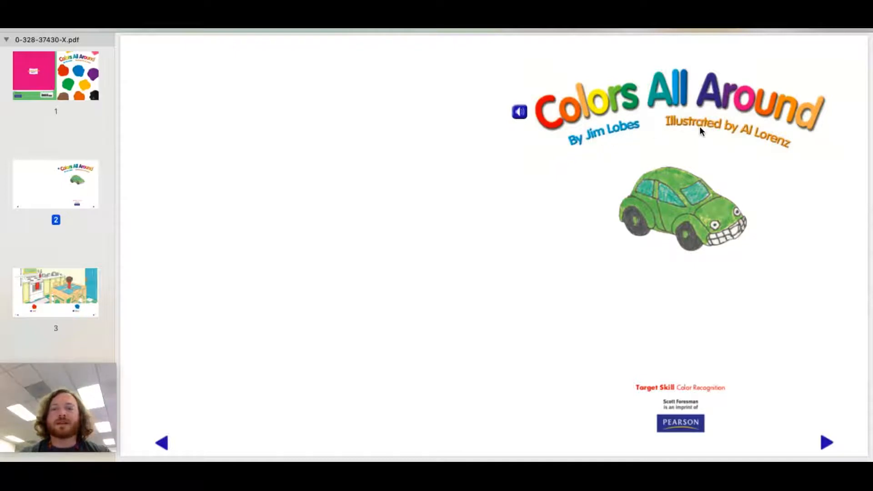
mouse_move(765, 147)
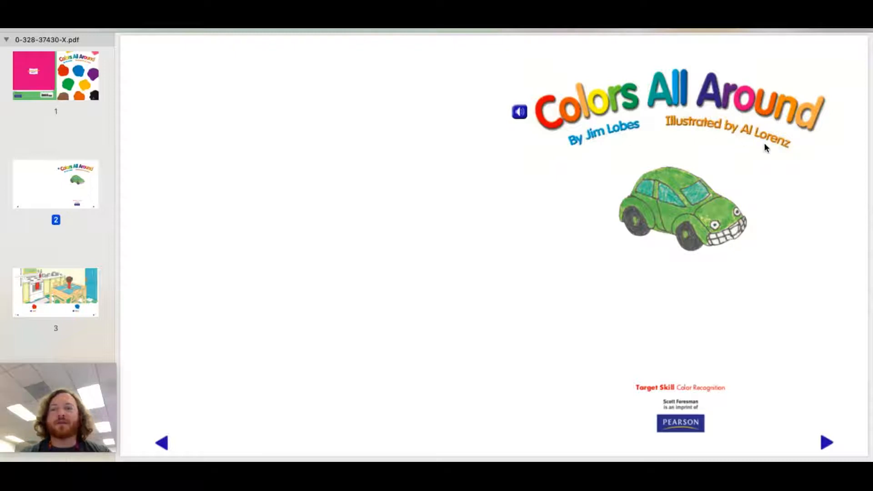
mouse_move(679, 139)
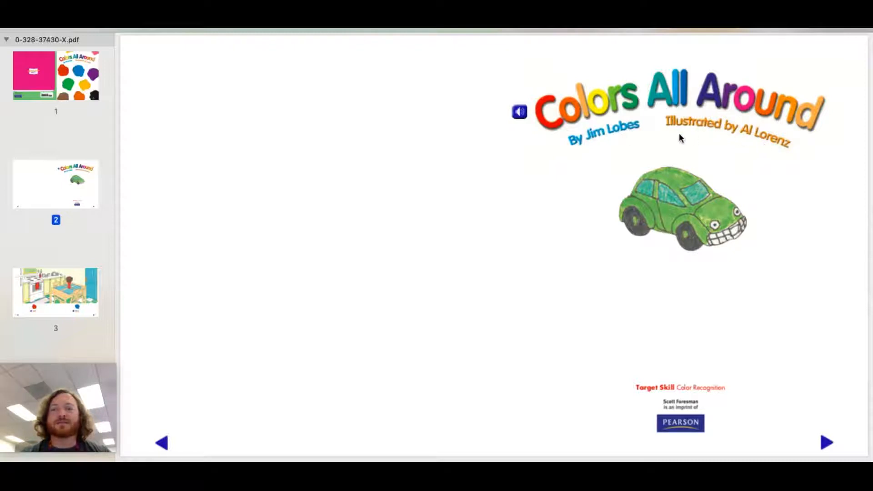
mouse_move(773, 154)
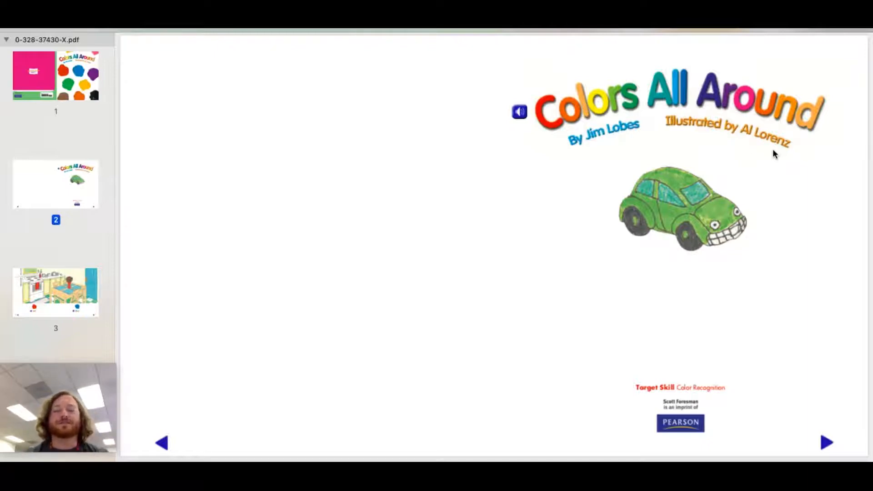
mouse_move(78, 233)
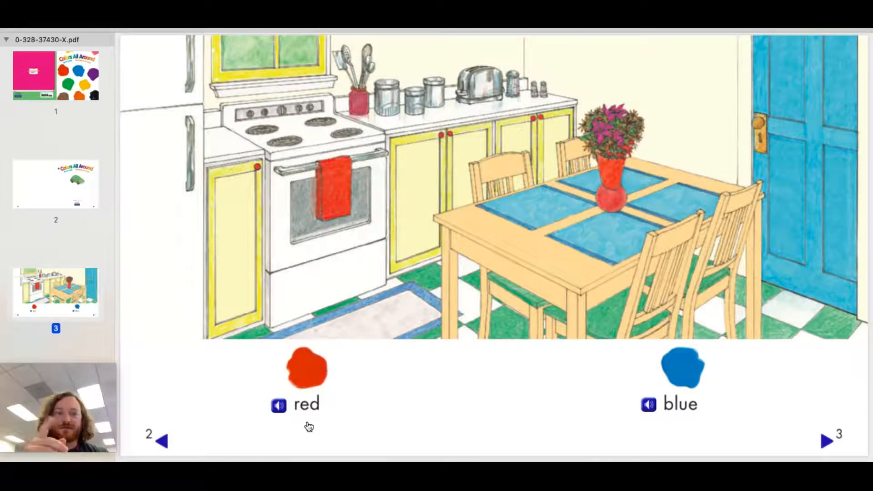
mouse_move(684, 424)
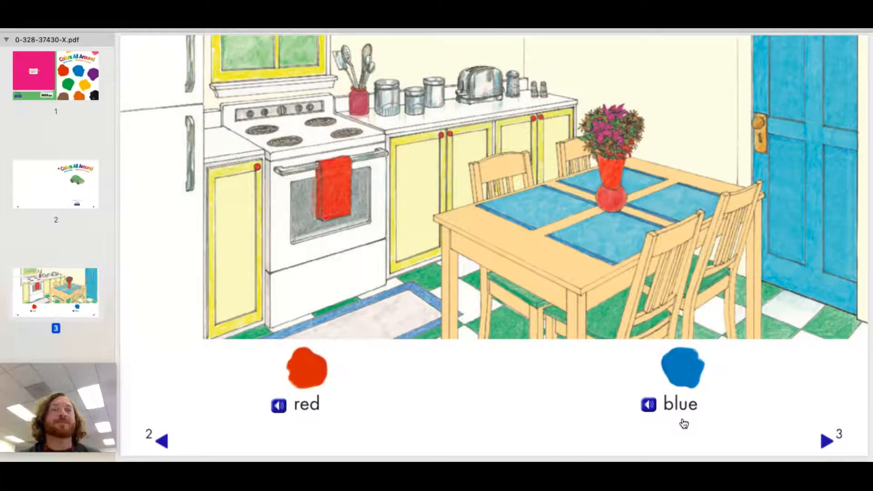
mouse_move(606, 170)
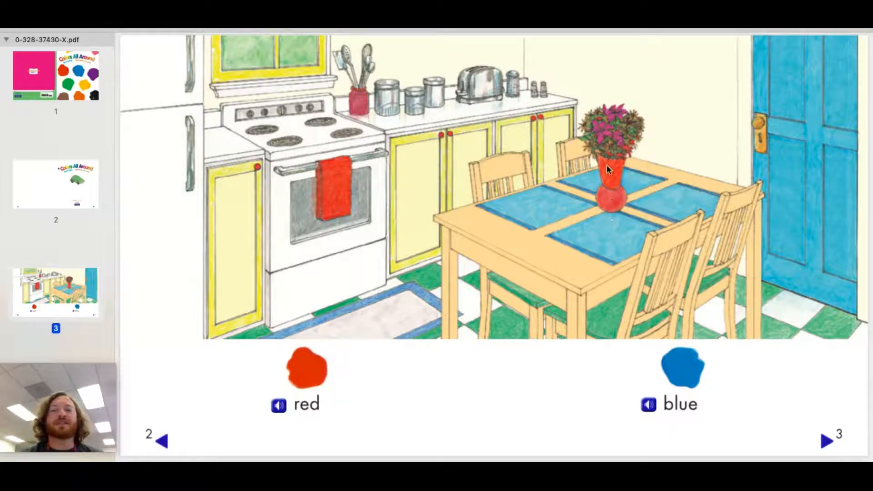
mouse_move(457, 162)
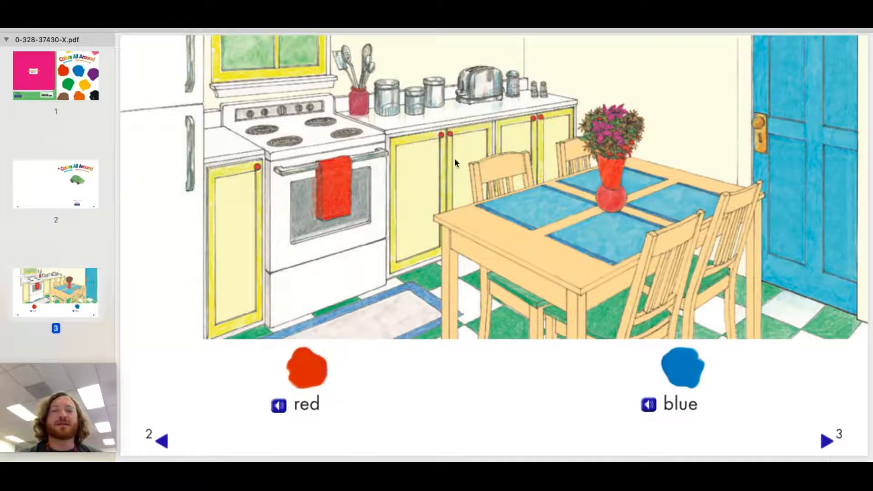
mouse_move(333, 192)
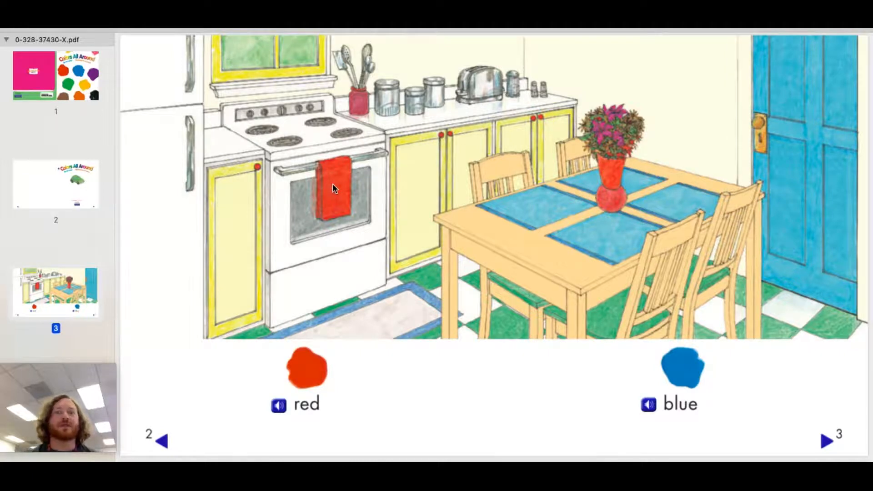
mouse_move(687, 390)
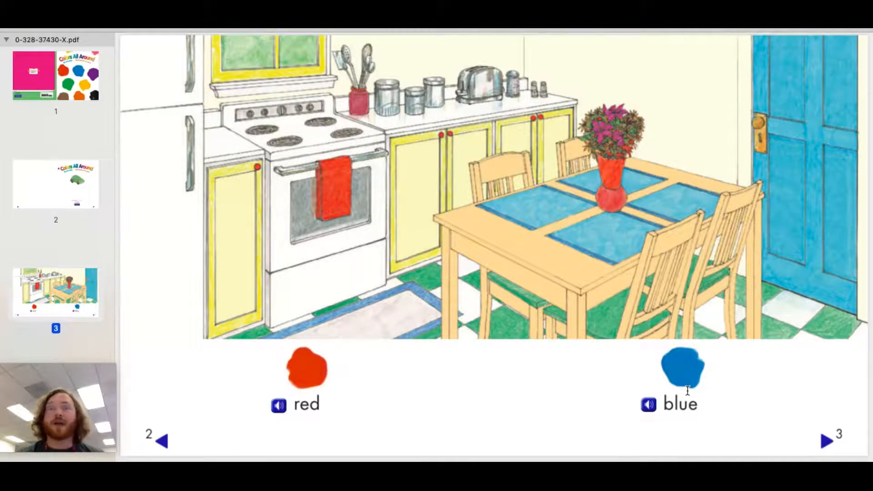
mouse_move(807, 123)
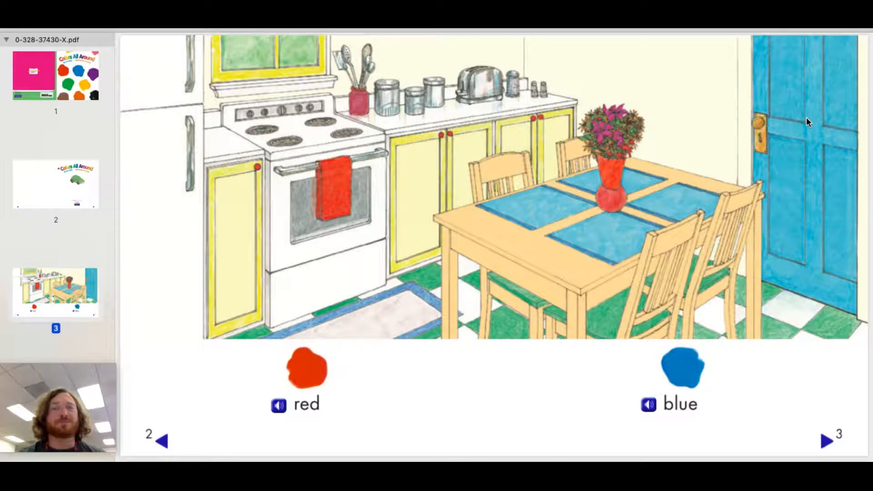
mouse_move(672, 202)
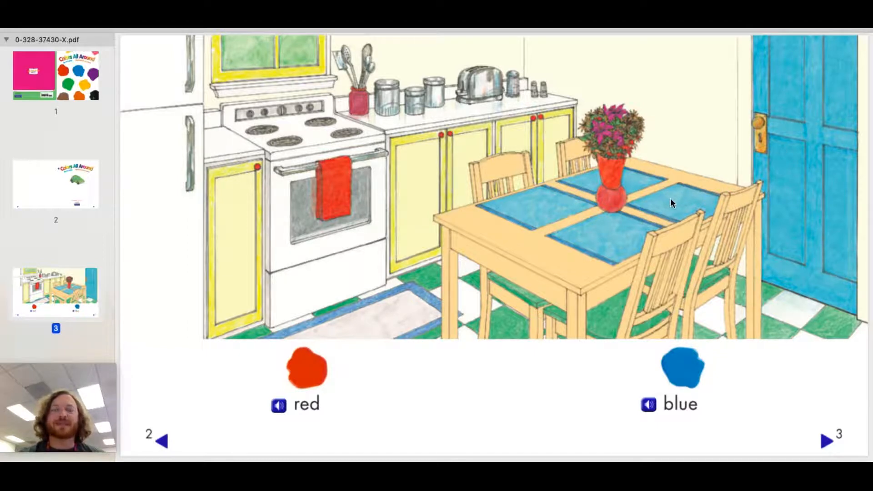
mouse_move(120, 218)
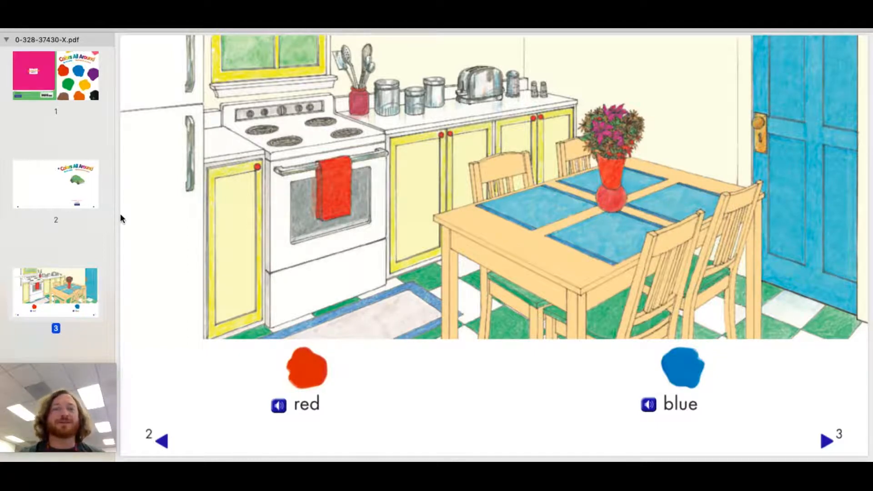
click(827, 442)
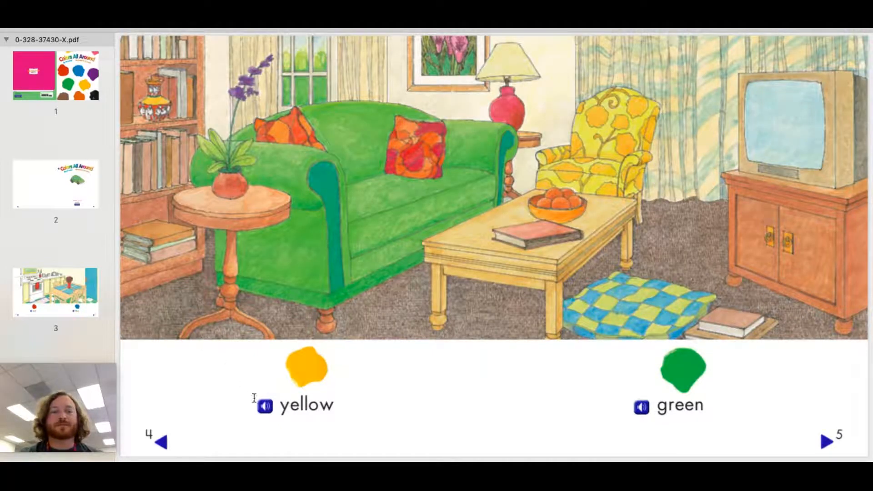
mouse_move(308, 421)
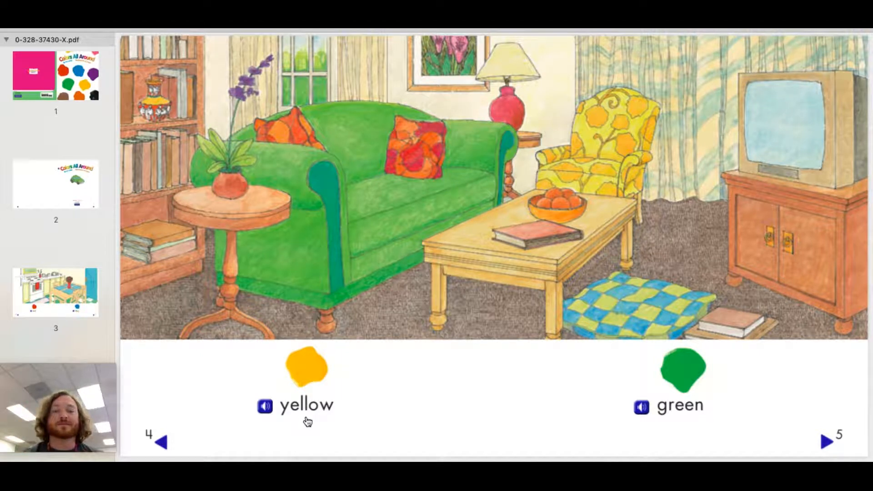
mouse_move(693, 423)
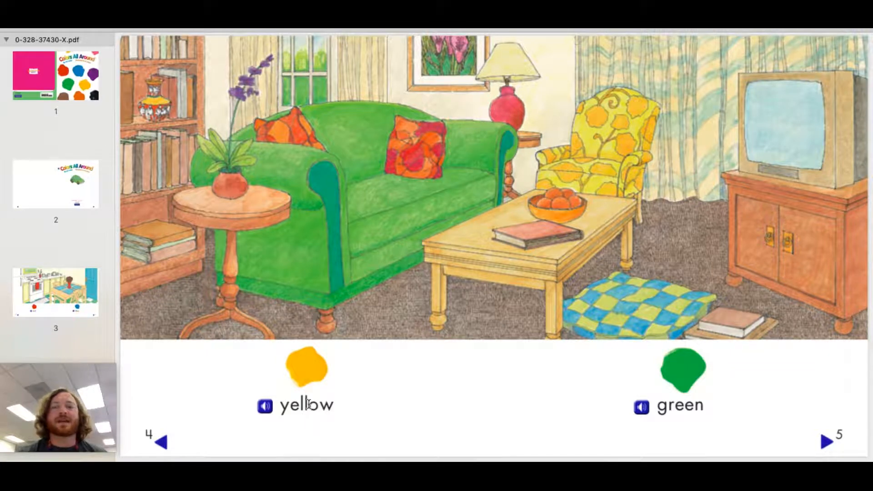
mouse_move(609, 139)
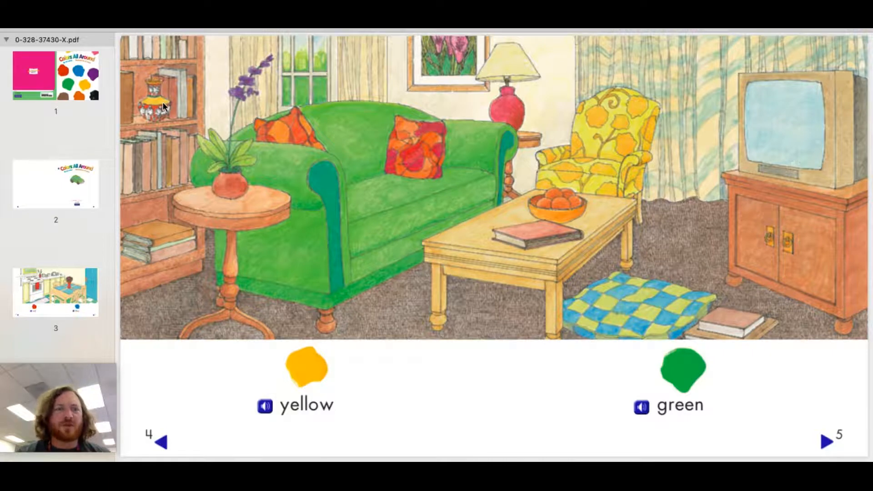
mouse_move(505, 121)
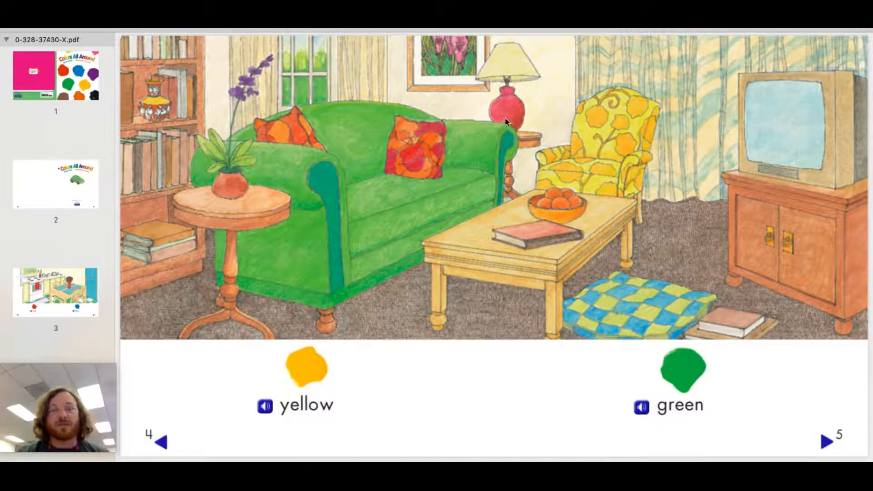
mouse_move(591, 138)
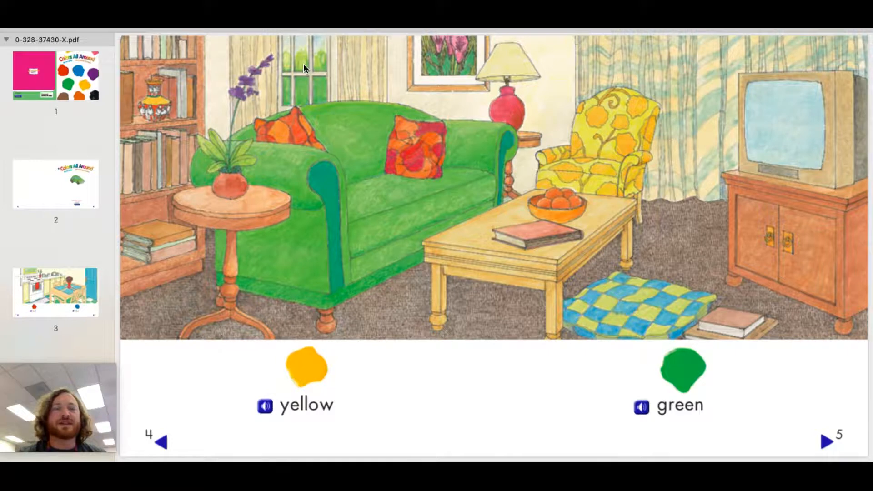
mouse_move(217, 170)
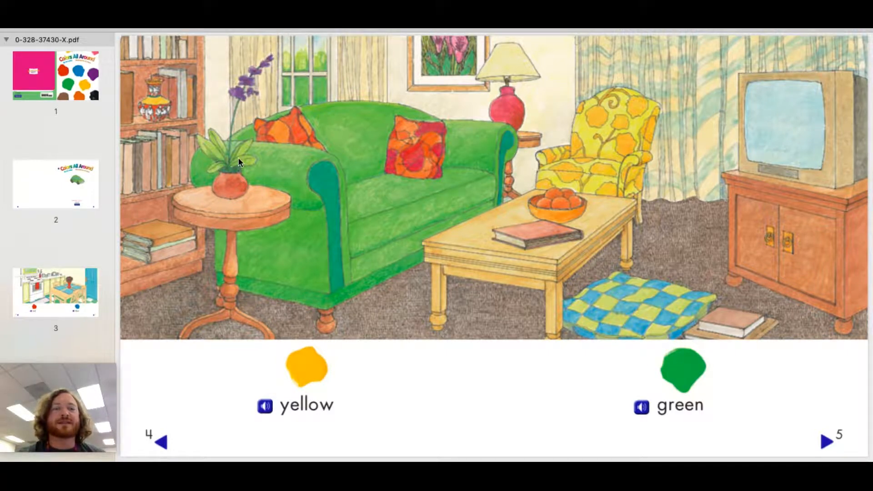
mouse_move(483, 178)
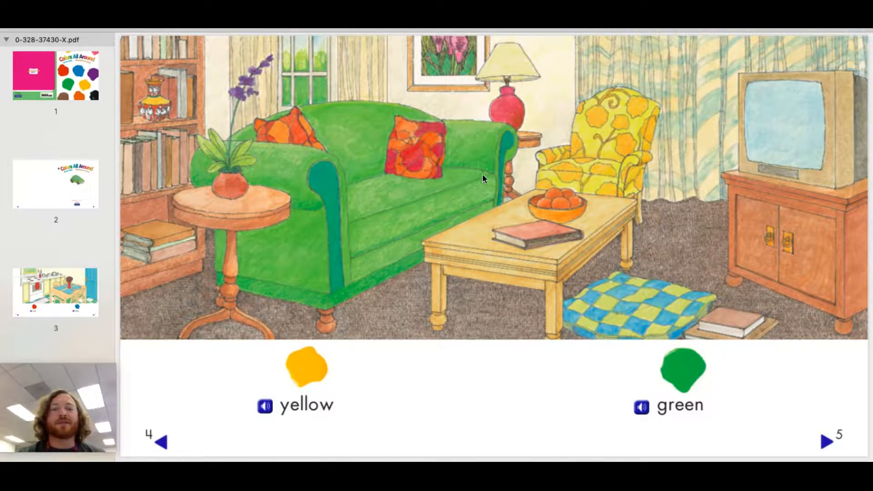
mouse_move(449, 190)
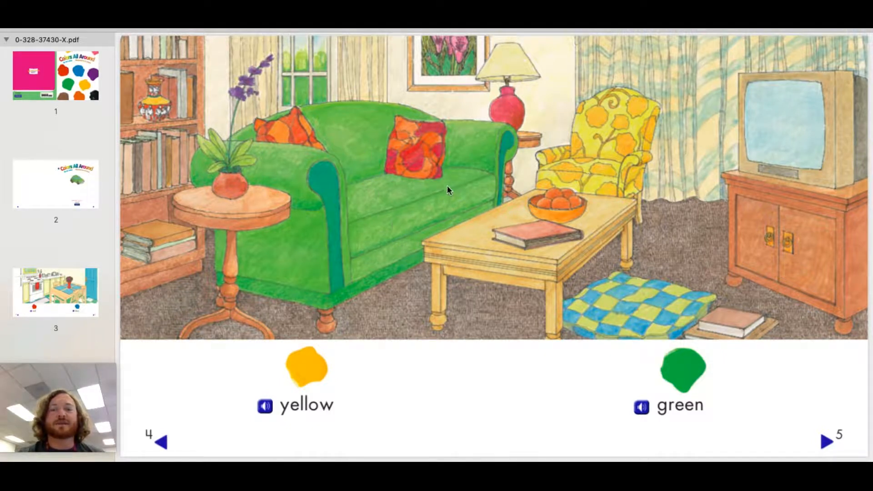
mouse_move(459, 162)
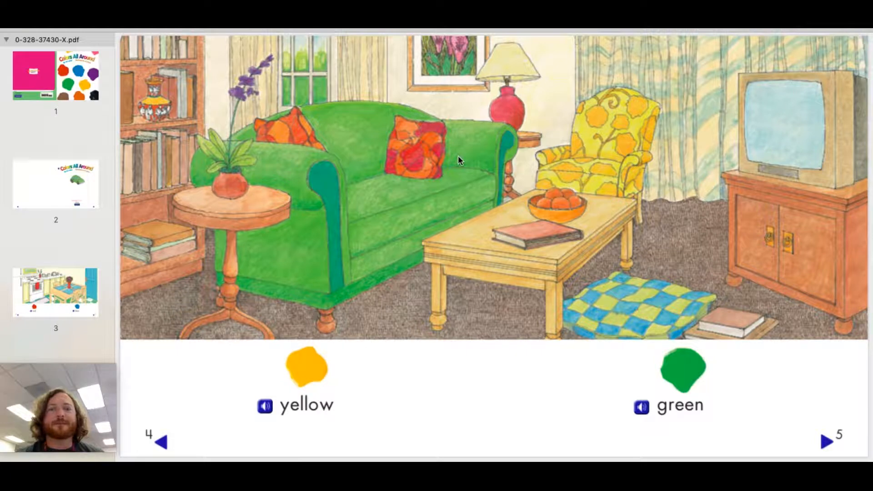
mouse_move(452, 83)
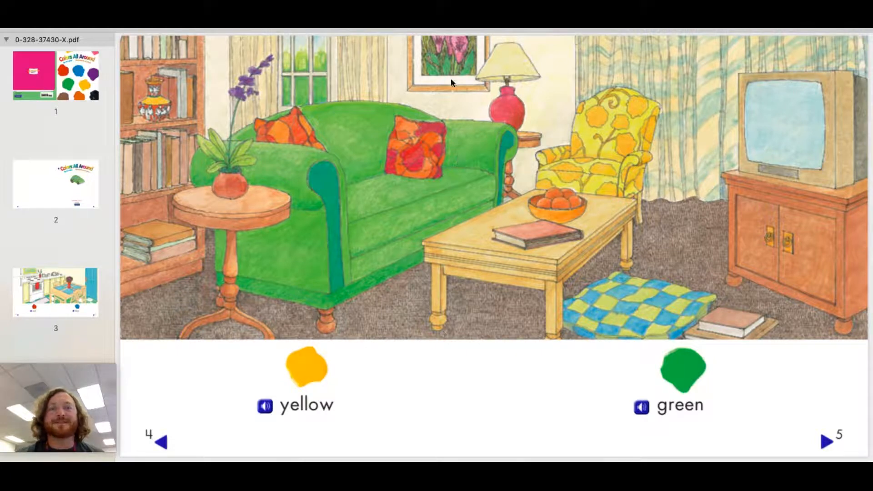
mouse_move(452, 76)
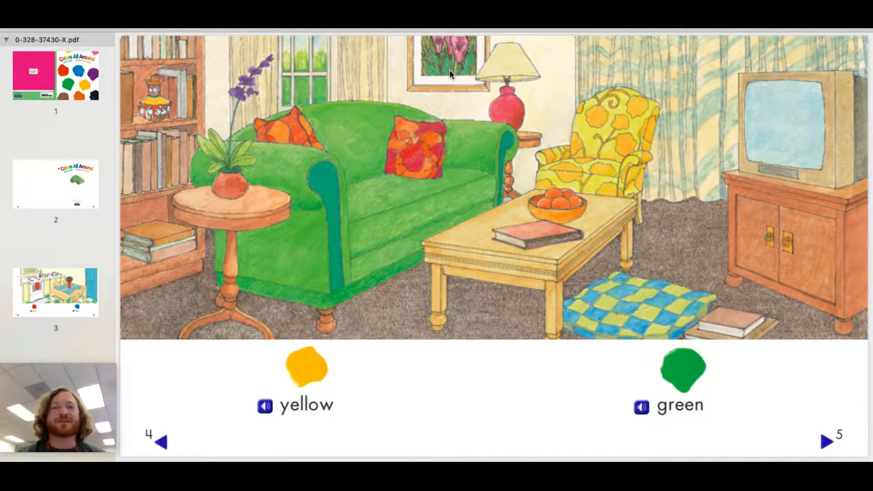
mouse_move(450, 70)
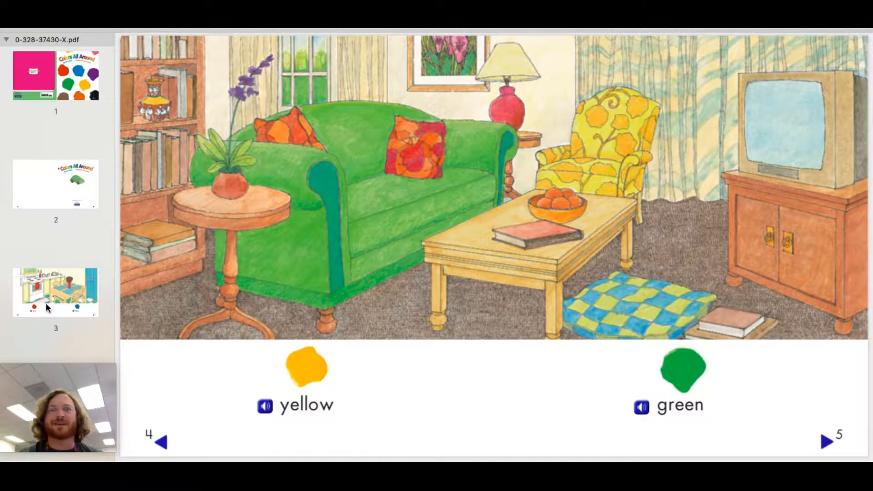
Advance to the pages 6–7 bedroom spread teaching orange and purple.
click(827, 442)
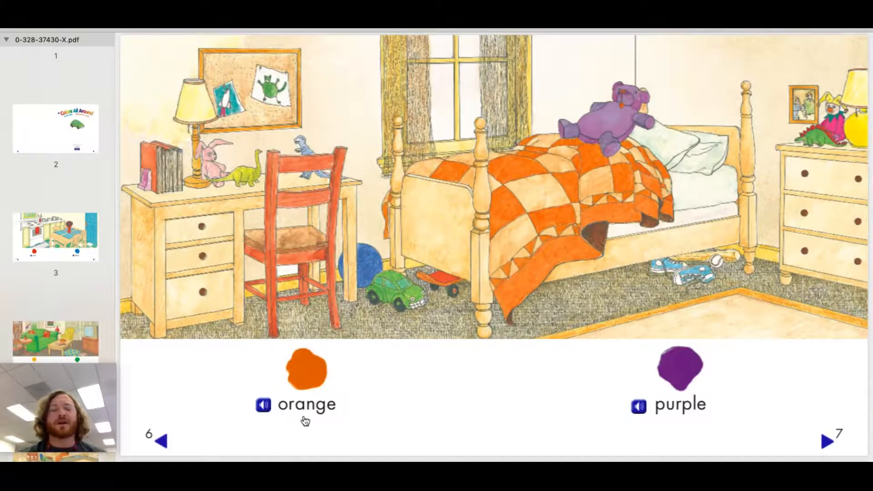
mouse_move(237, 433)
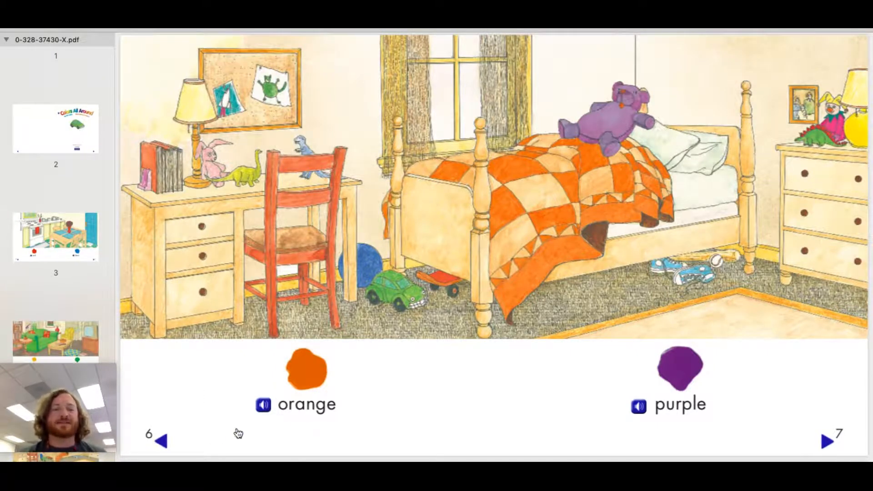
mouse_move(314, 424)
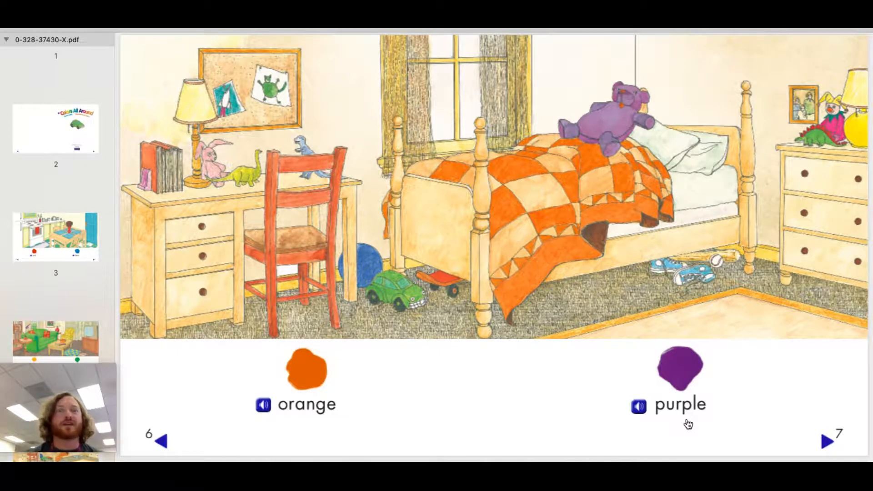
mouse_move(299, 424)
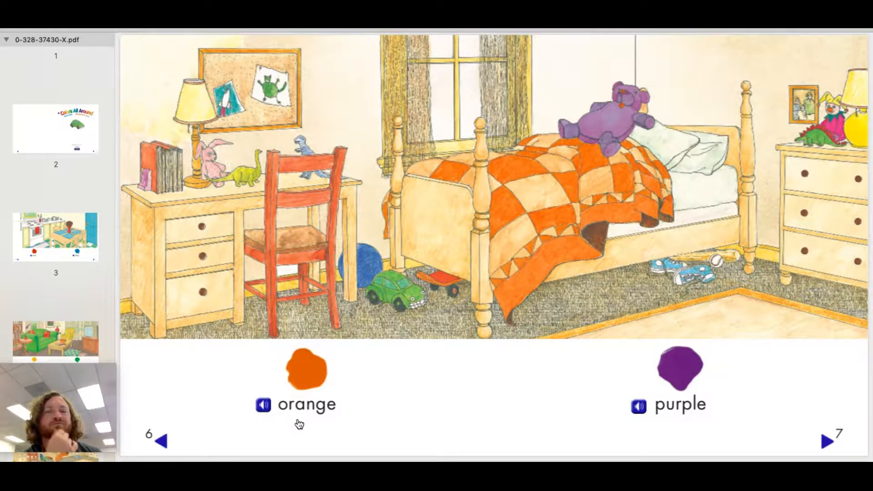
mouse_move(344, 352)
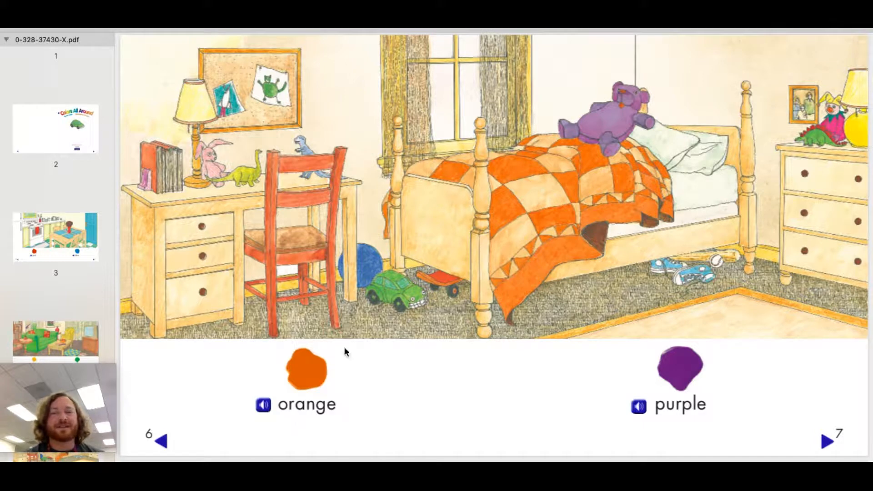
mouse_move(598, 147)
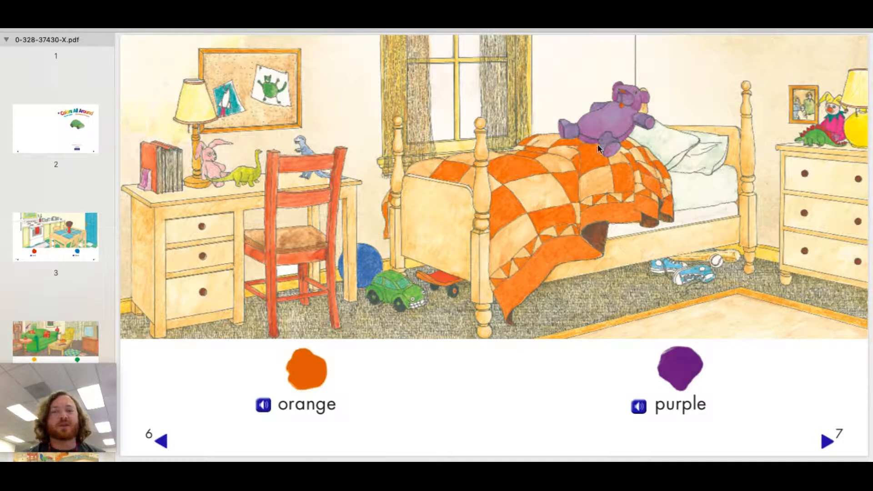
mouse_move(561, 219)
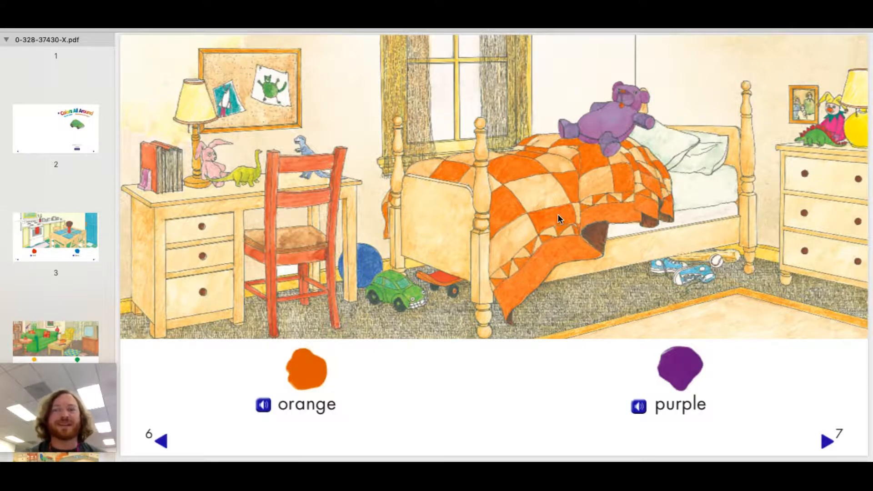
mouse_move(514, 173)
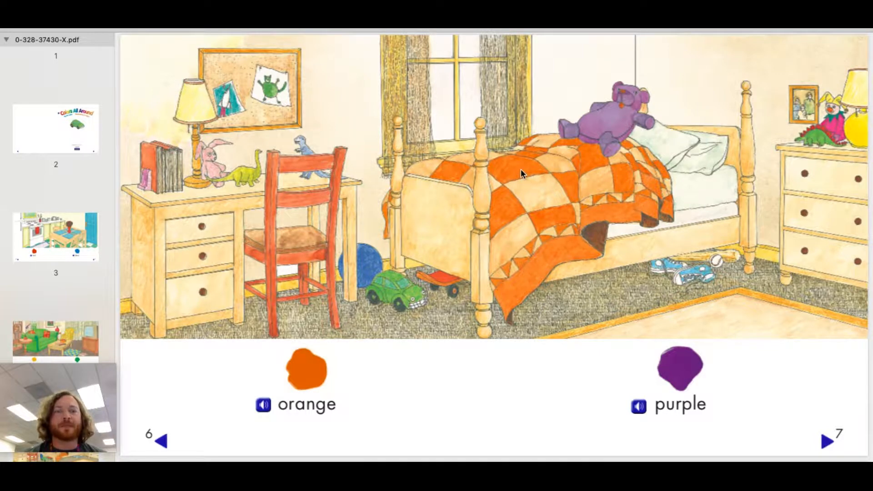
mouse_move(426, 284)
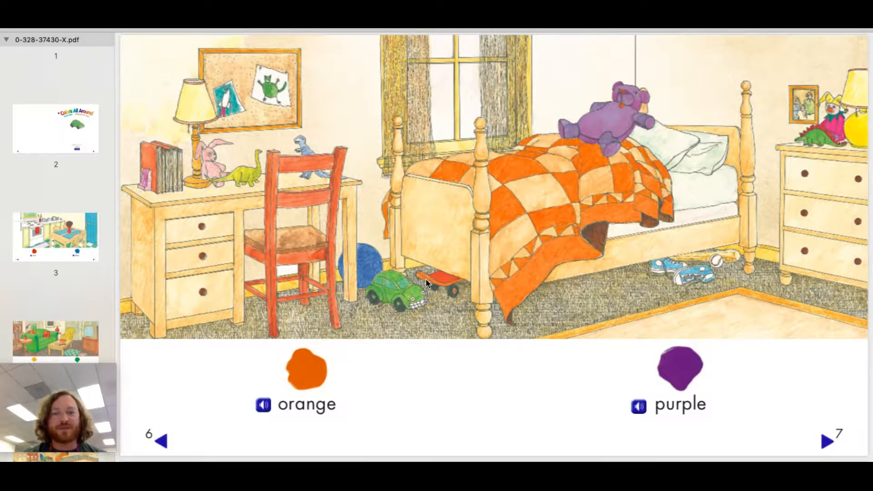
mouse_move(437, 285)
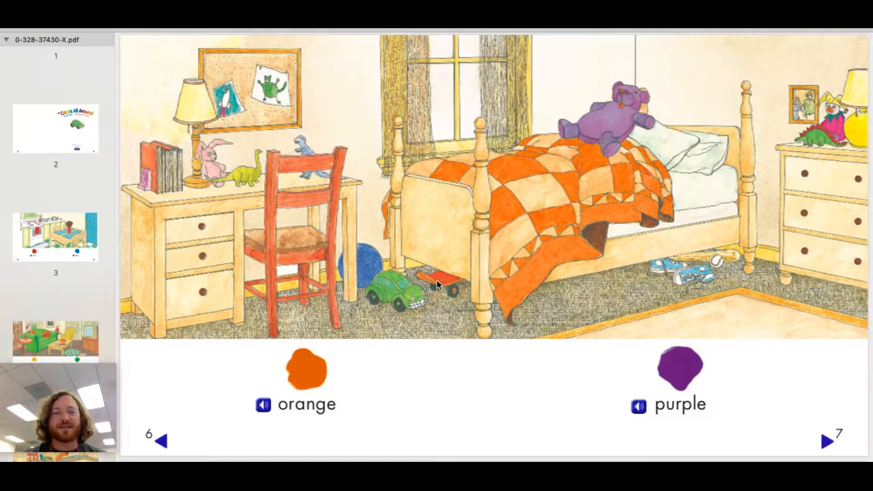
mouse_move(430, 279)
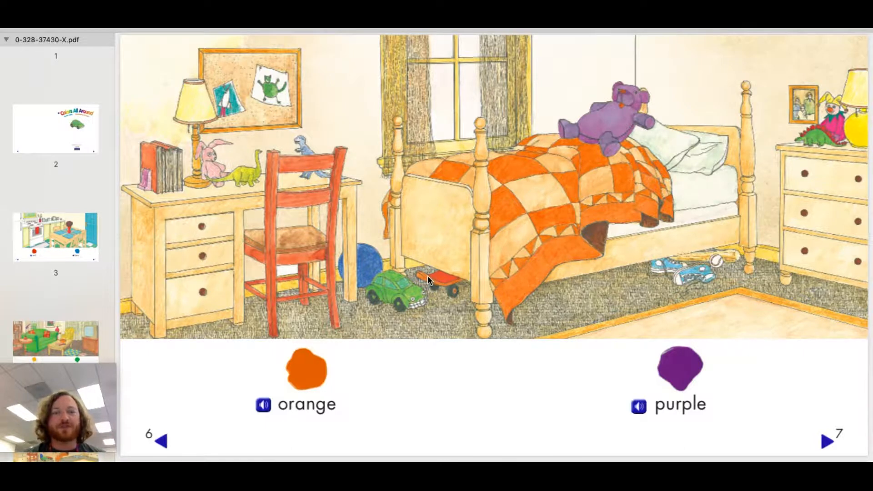
mouse_move(150, 165)
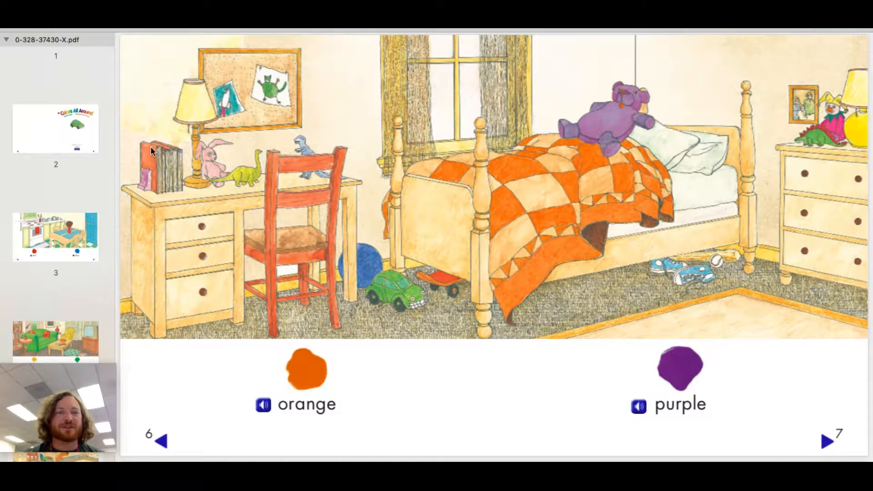
mouse_move(699, 443)
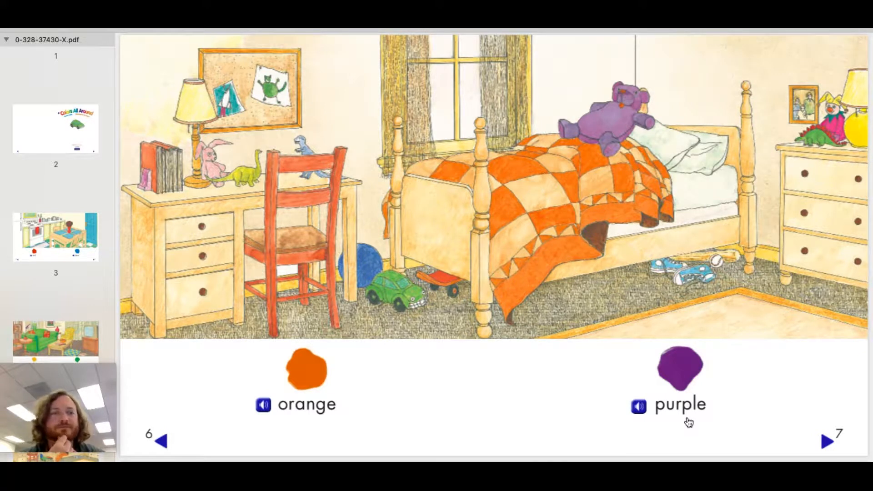
mouse_move(671, 395)
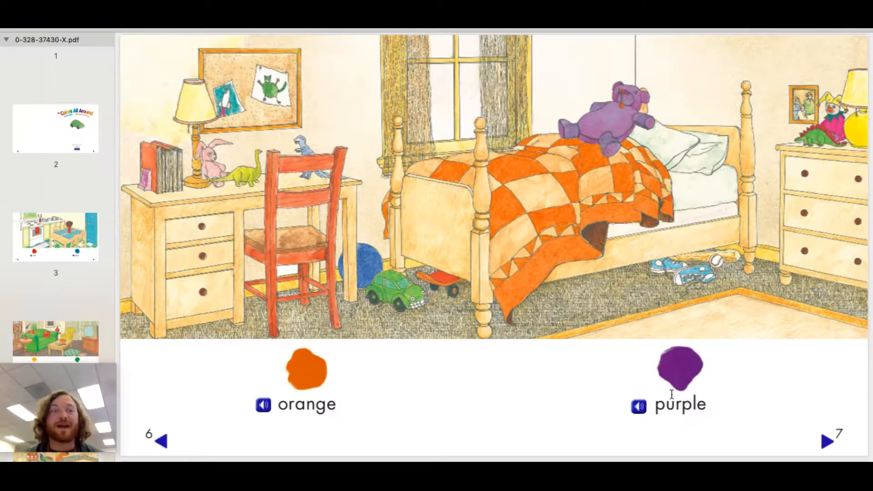
mouse_move(605, 143)
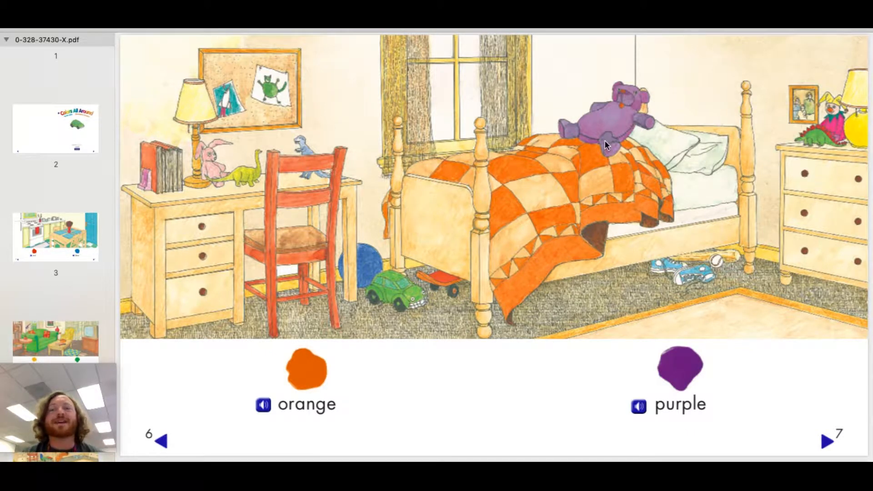
mouse_move(621, 134)
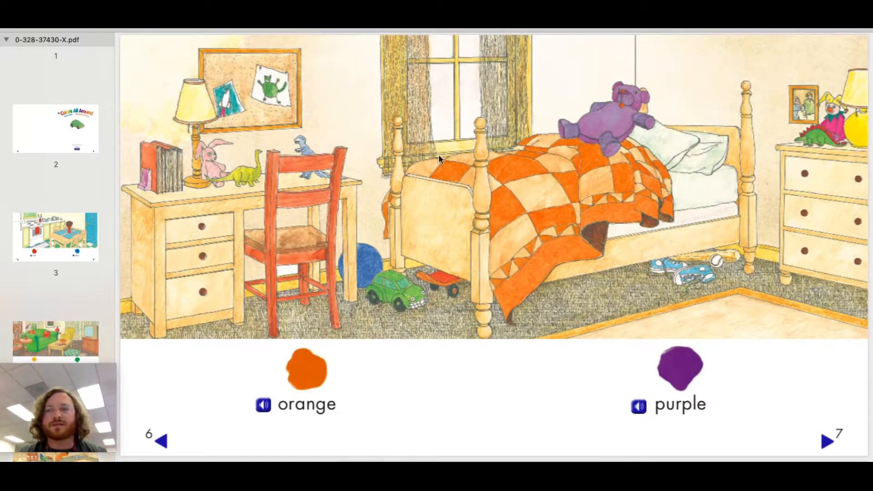
Scroll down to the final pink house page beside the copyright page.
scroll(down, 3)
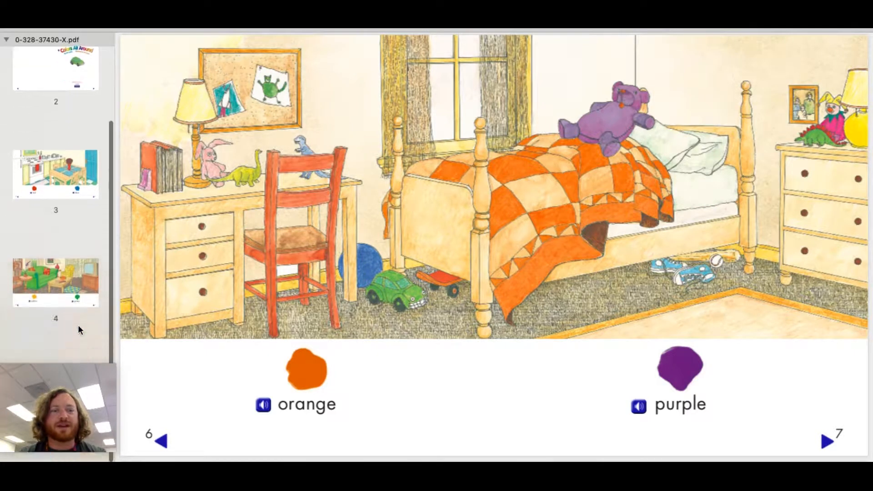
scroll(down, 3)
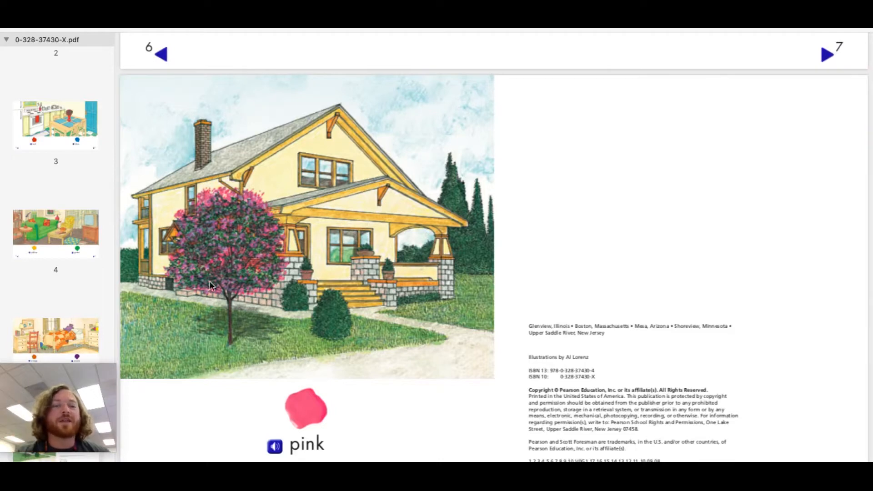
mouse_move(254, 241)
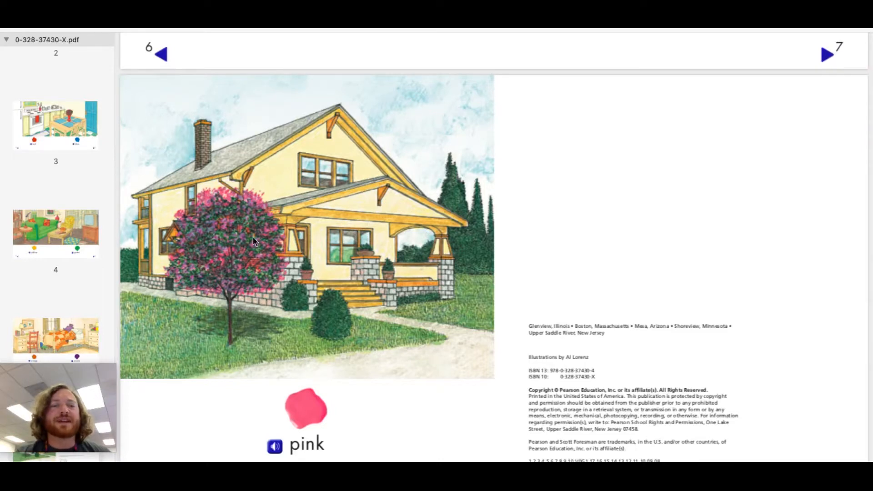
mouse_move(224, 231)
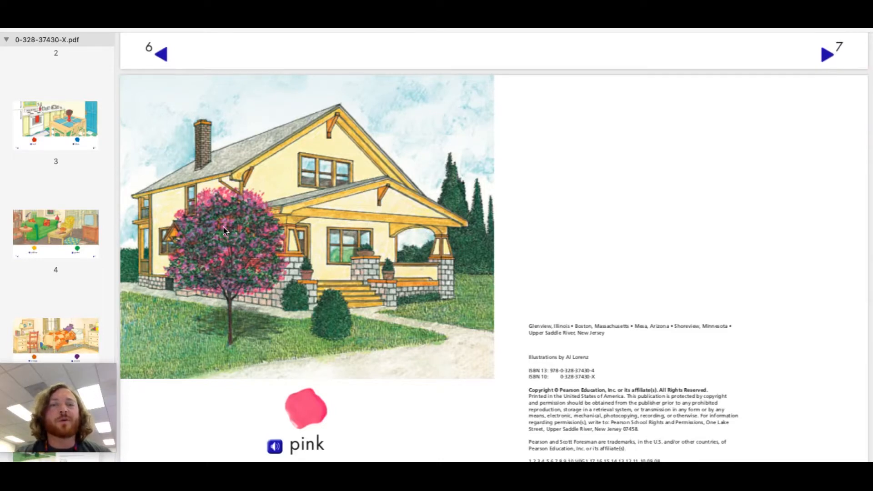